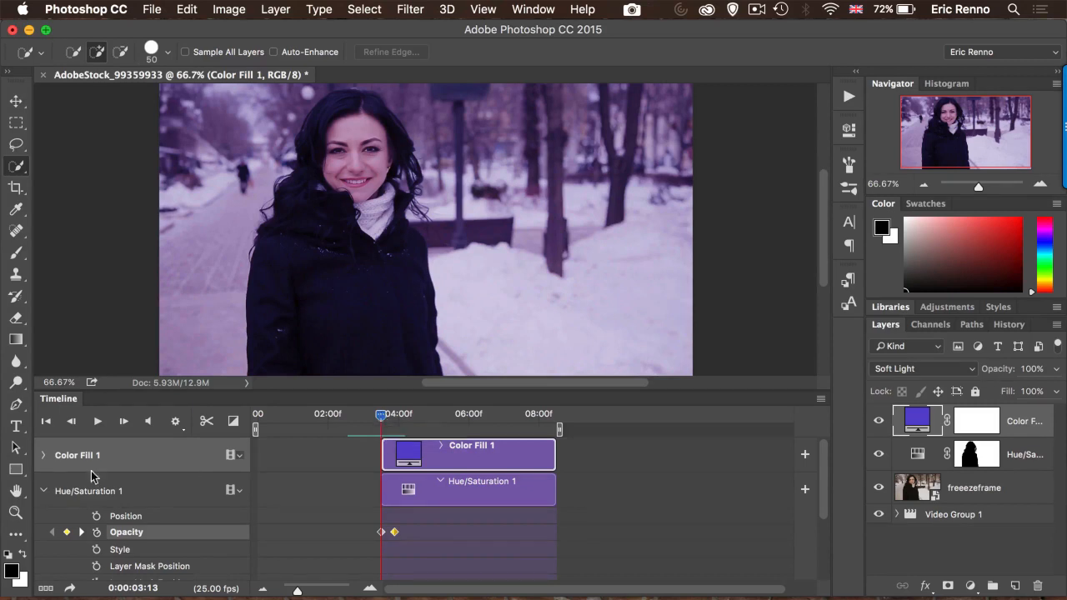
mouse_move(161, 496)
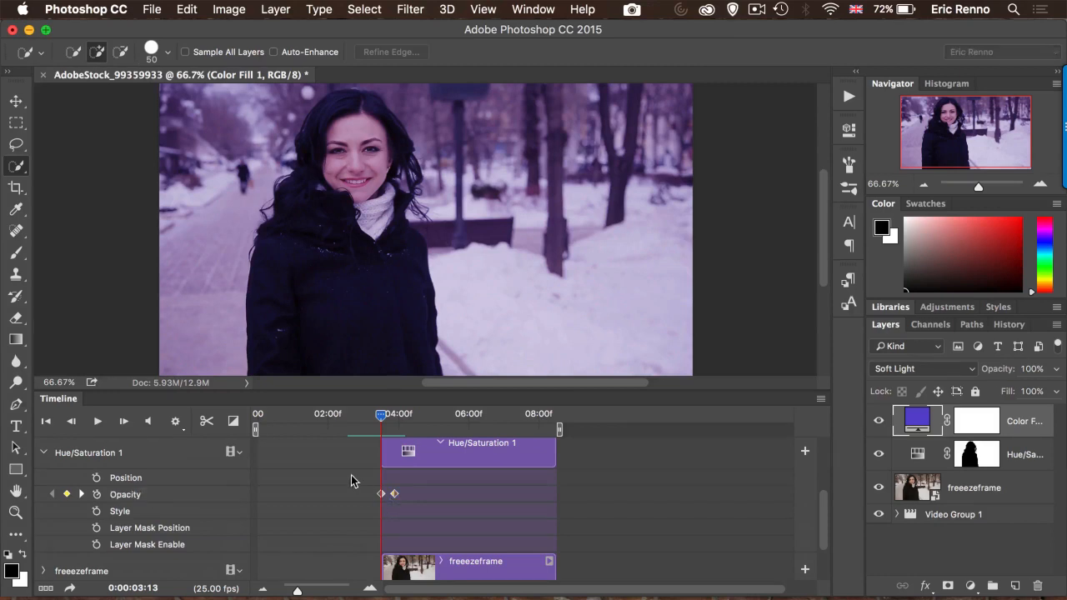
mouse_move(425, 516)
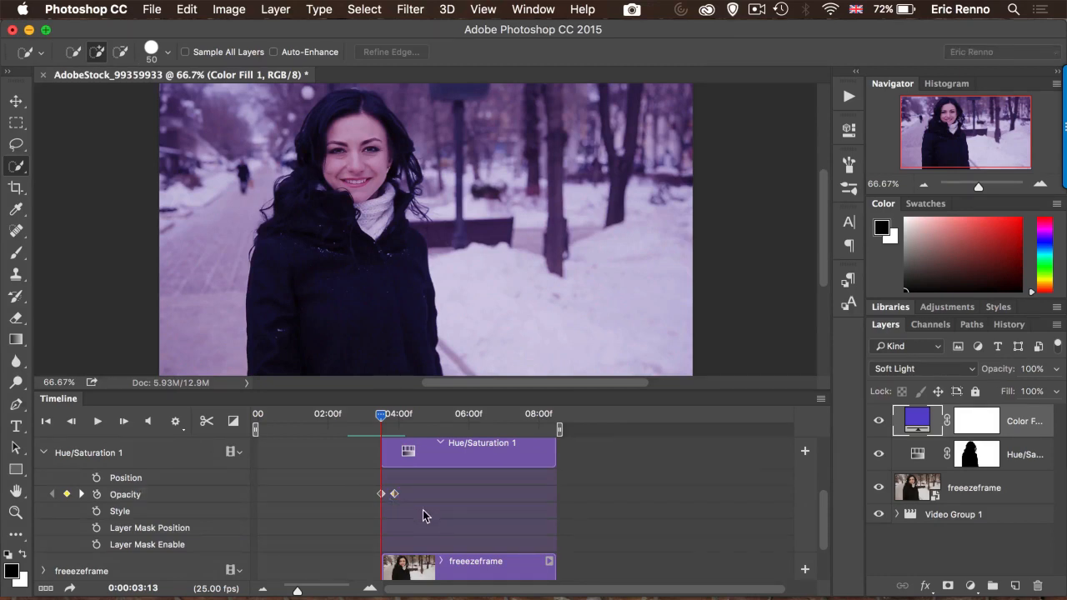
Step: Enable opacity keyframing on the Color Fill 1 track and open its keyframe menu at the playhead
left_click(975, 453)
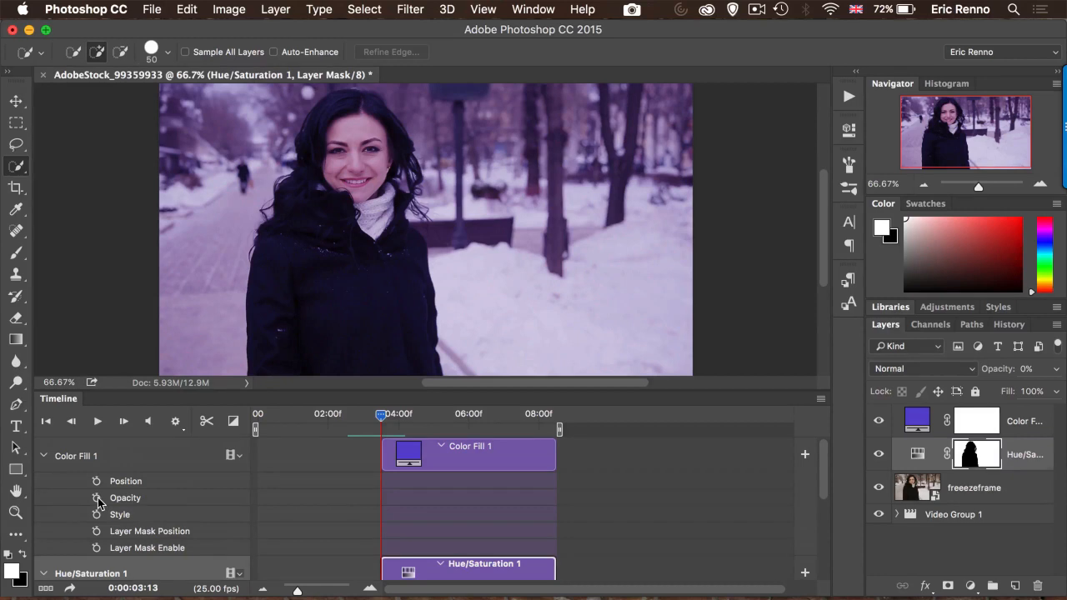
right_click(127, 497)
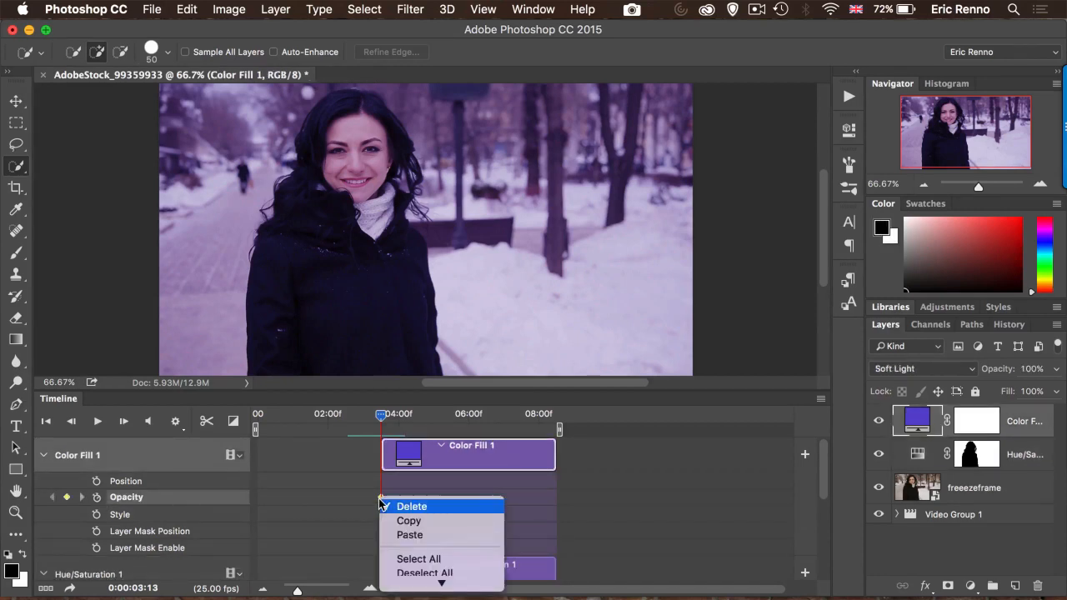